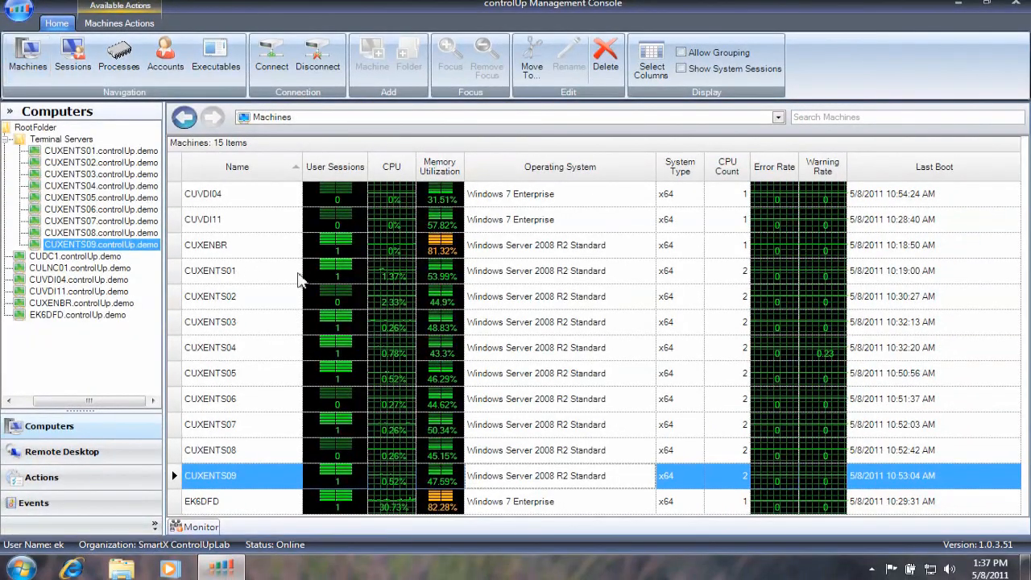
Run a forced machine Group Policy refresh on terminal servers CUXENTS01–CUXENTS09.
{"action": "right_click", "coordinate": [210, 270]}
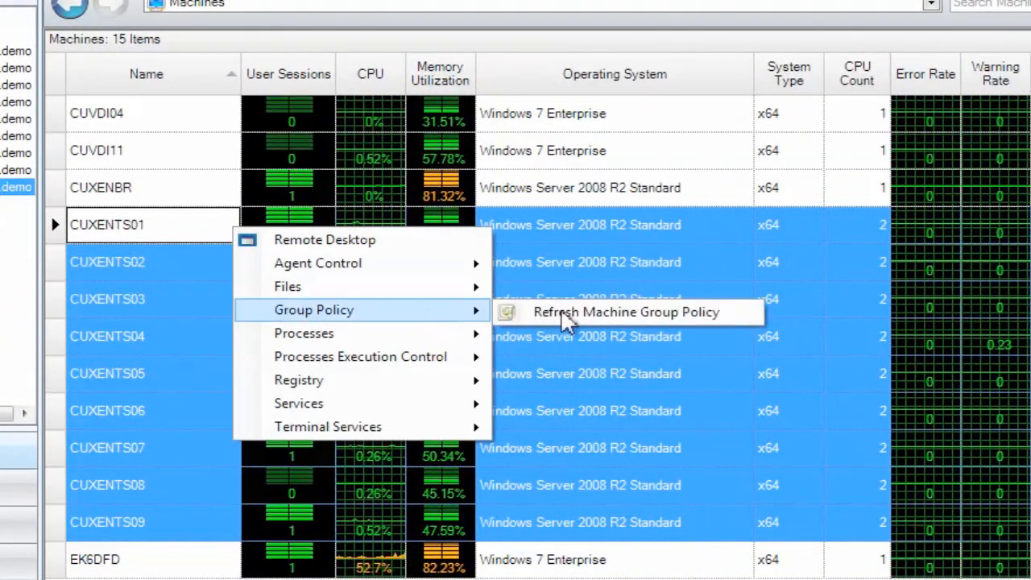
{"action": "left_click", "coordinate": [626, 312]}
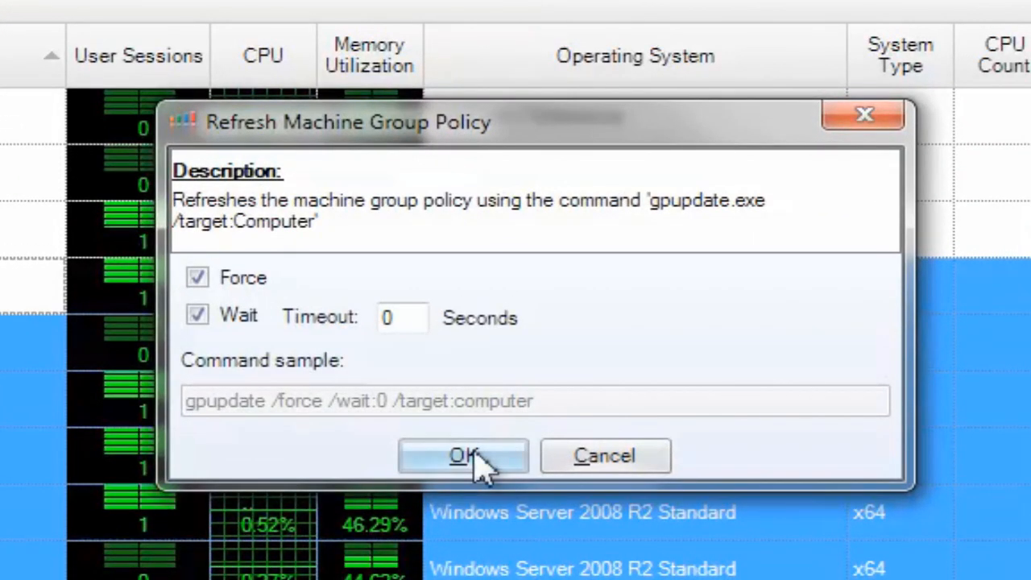
{"action": "left_click", "coordinate": [463, 456]}
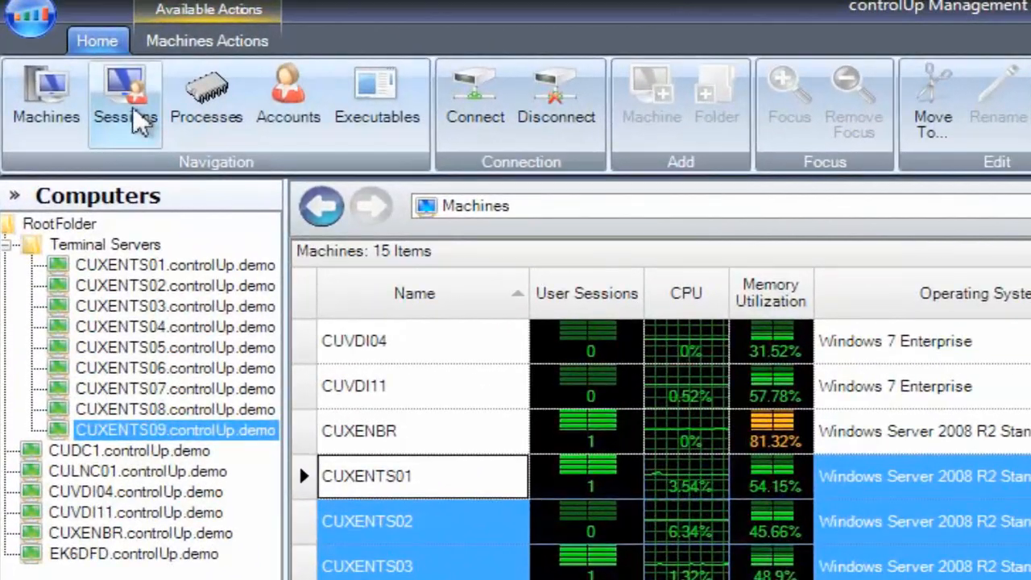
Switch to Sessions and launch a forced user Group Policy refresh for the selected sessions.
{"action": "left_click", "coordinate": [125, 96]}
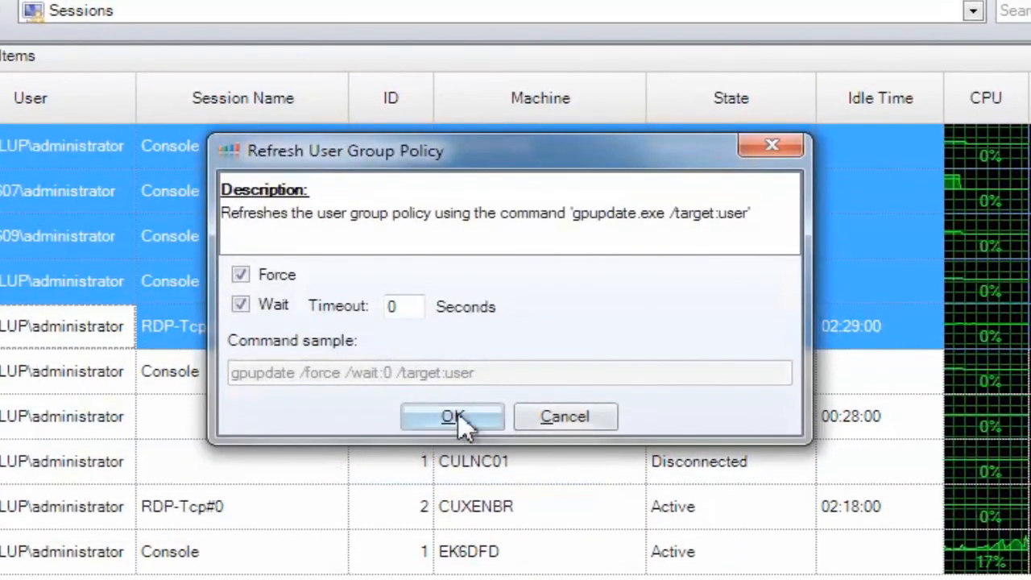
{"action": "left_click", "coordinate": [453, 416]}
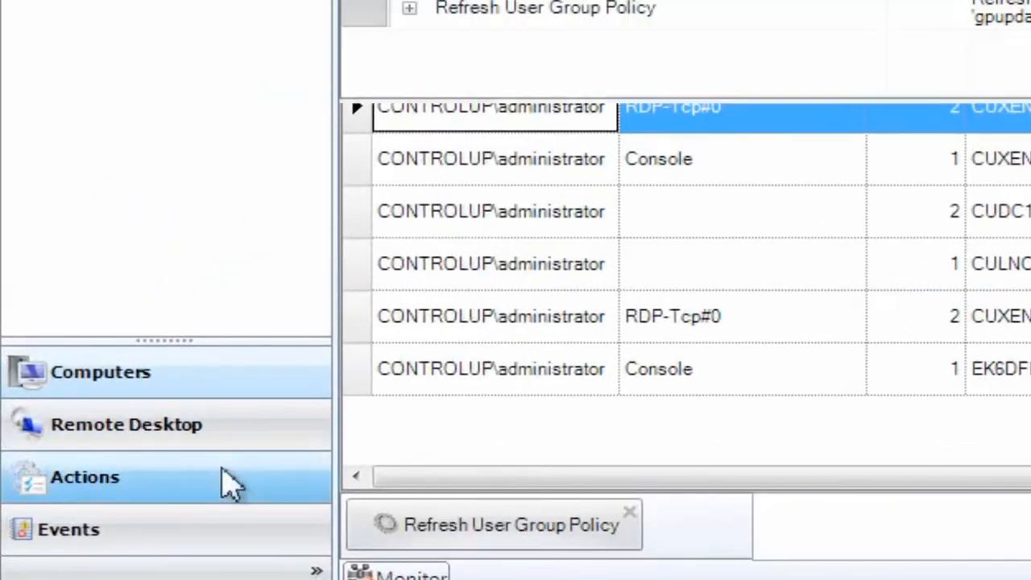
Expand the latest Refresh User Group Policy entry in the Actions Log into per-session results.
{"action": "left_click", "coordinate": [84, 477]}
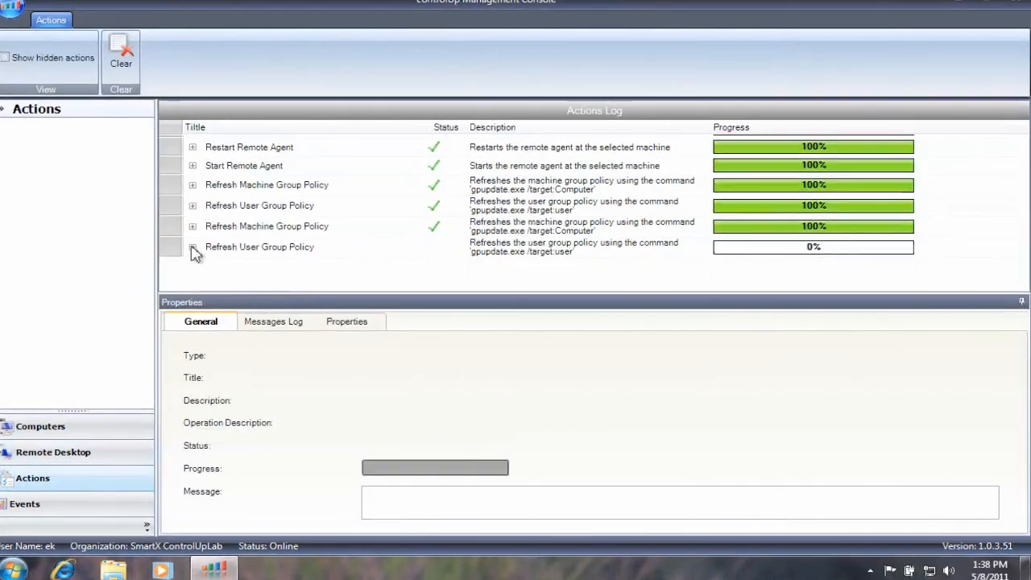
{"action": "left_click", "coordinate": [193, 249]}
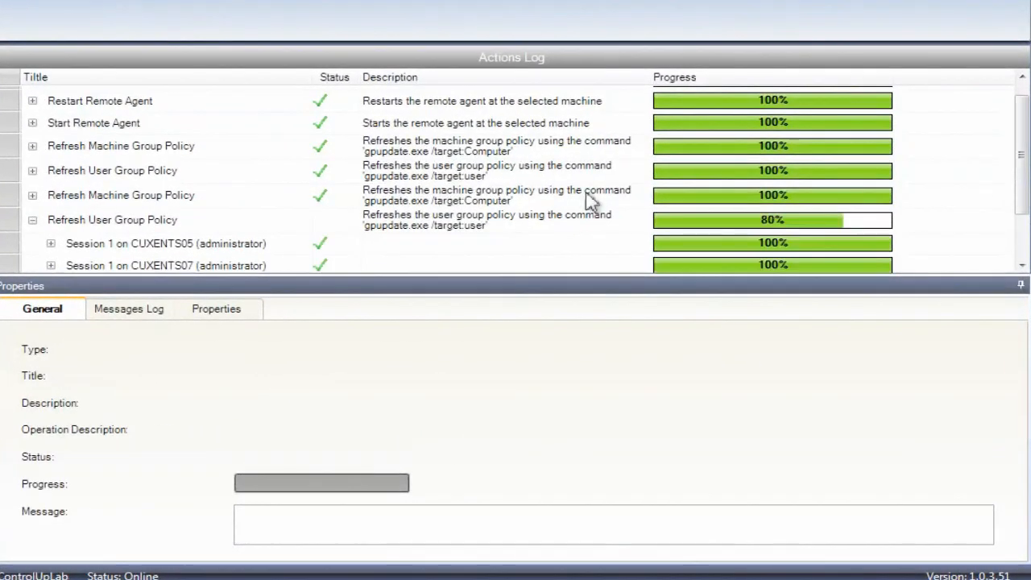
{"action": "scroll", "scroll_direction": "down", "scroll_amount": 3}
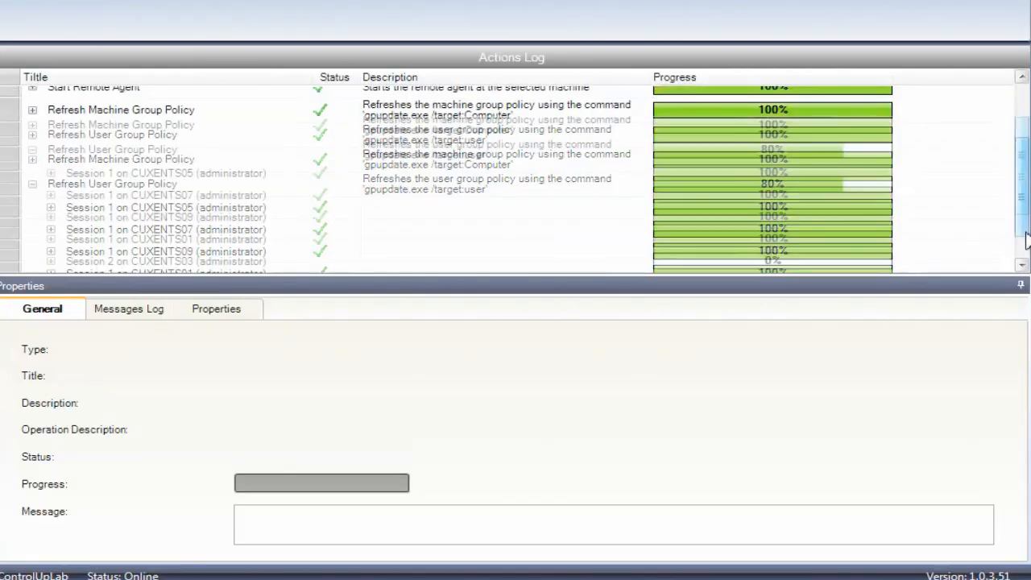